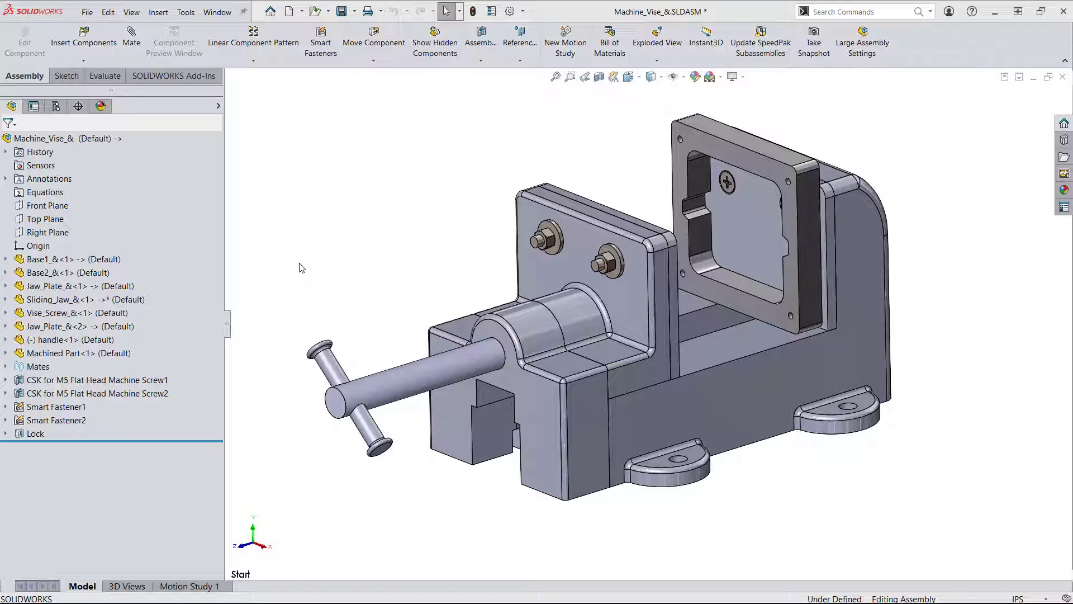
{"action": "mouse_move", "coordinate": [151, 260]}
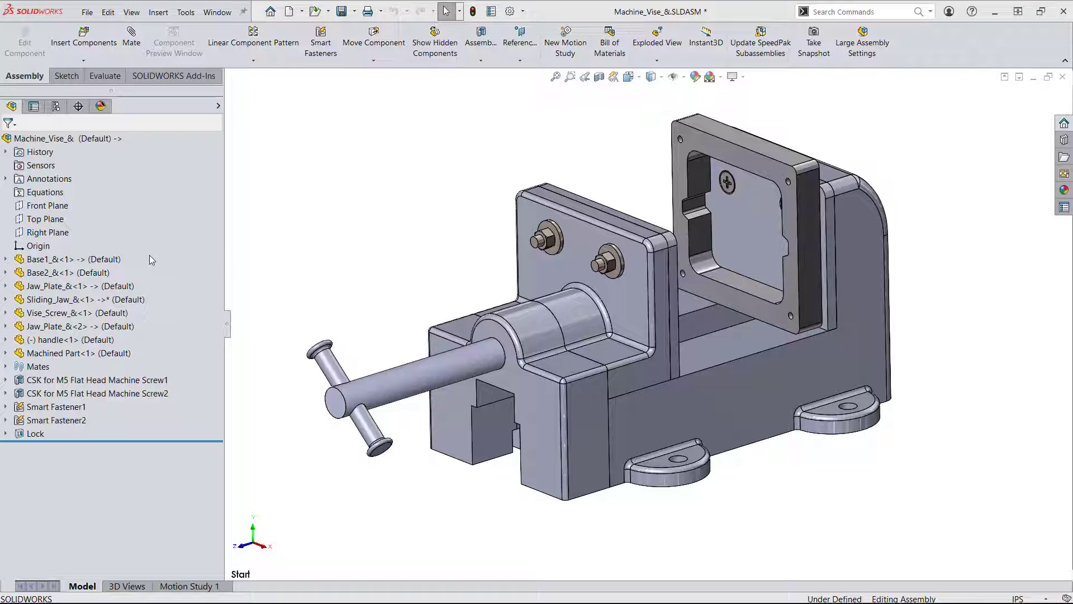
Add a new assembly configuration named Aluminum from the ConfigurationManager
{"action": "left_click", "coordinate": [65, 273]}
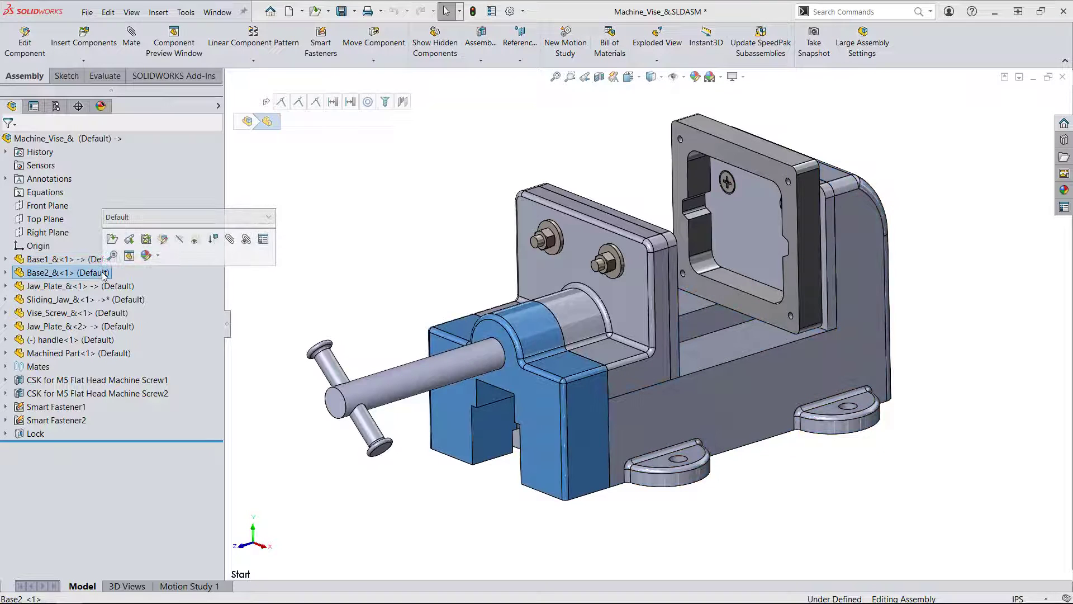
{"action": "left_click", "coordinate": [56, 106]}
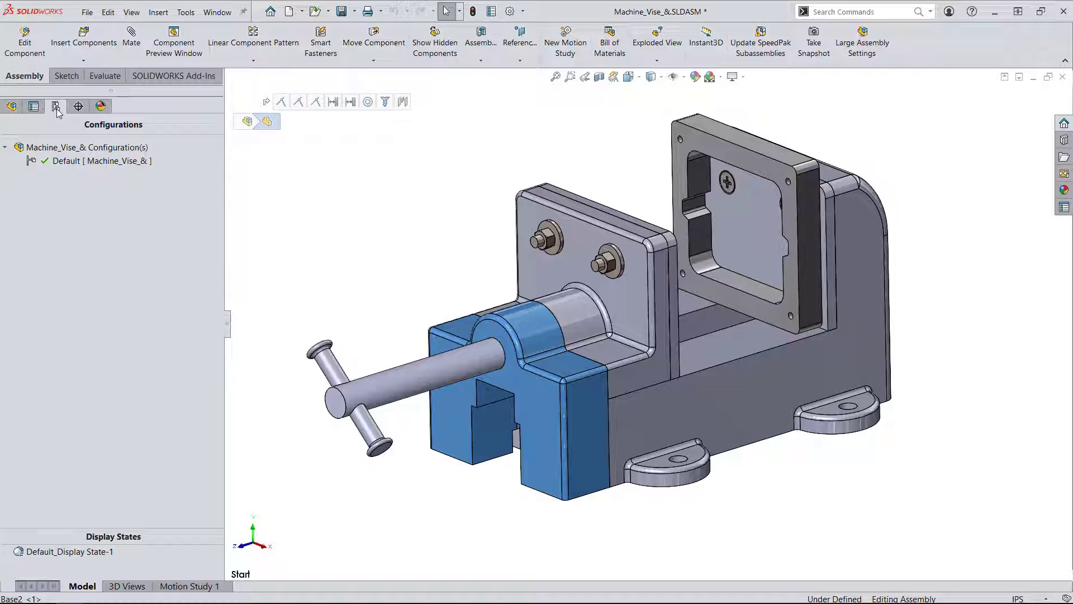
{"action": "right_click", "coordinate": [80, 147]}
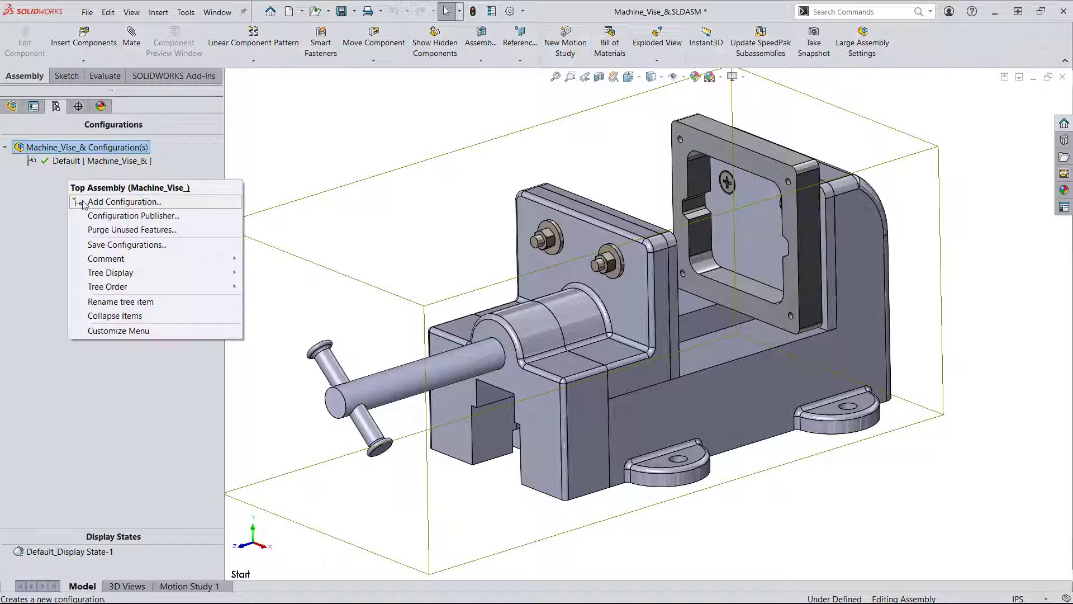
{"action": "left_click", "coordinate": [124, 201]}
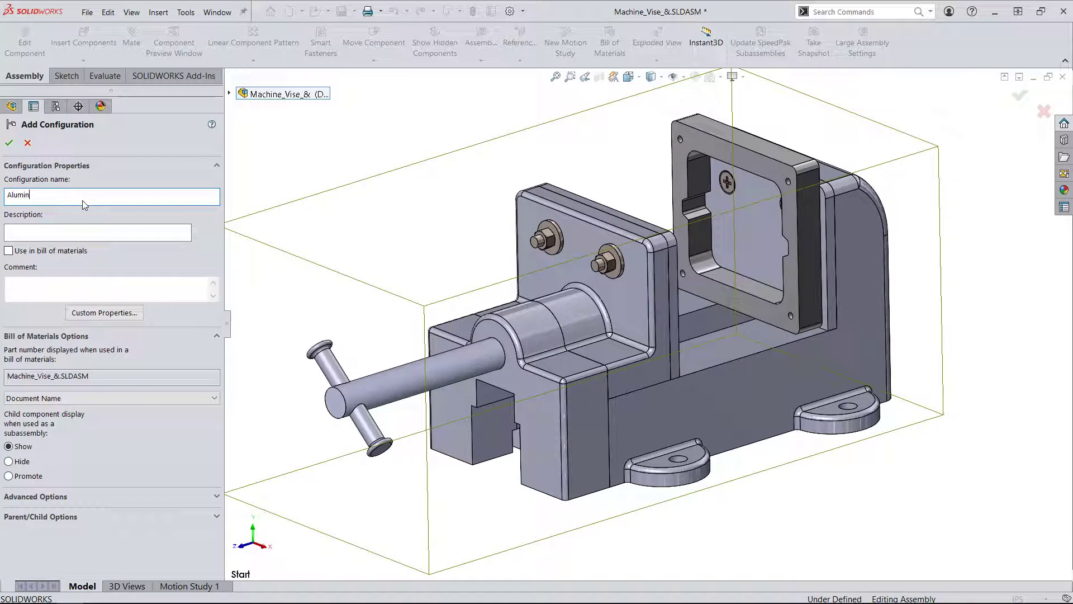
{"action": "type", "text": "um"}
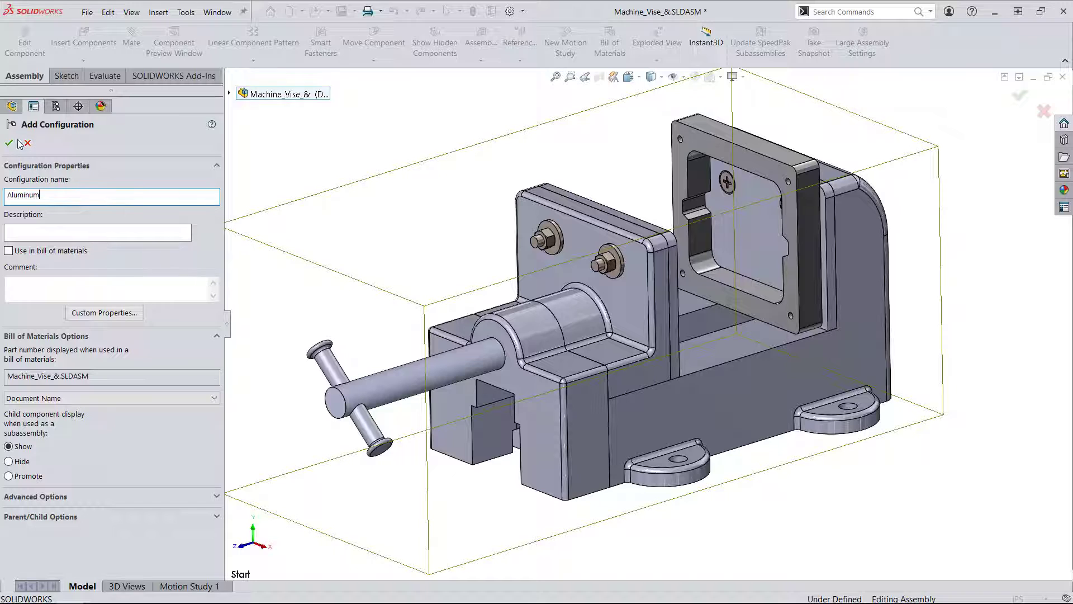
{"action": "left_click", "coordinate": [9, 144]}
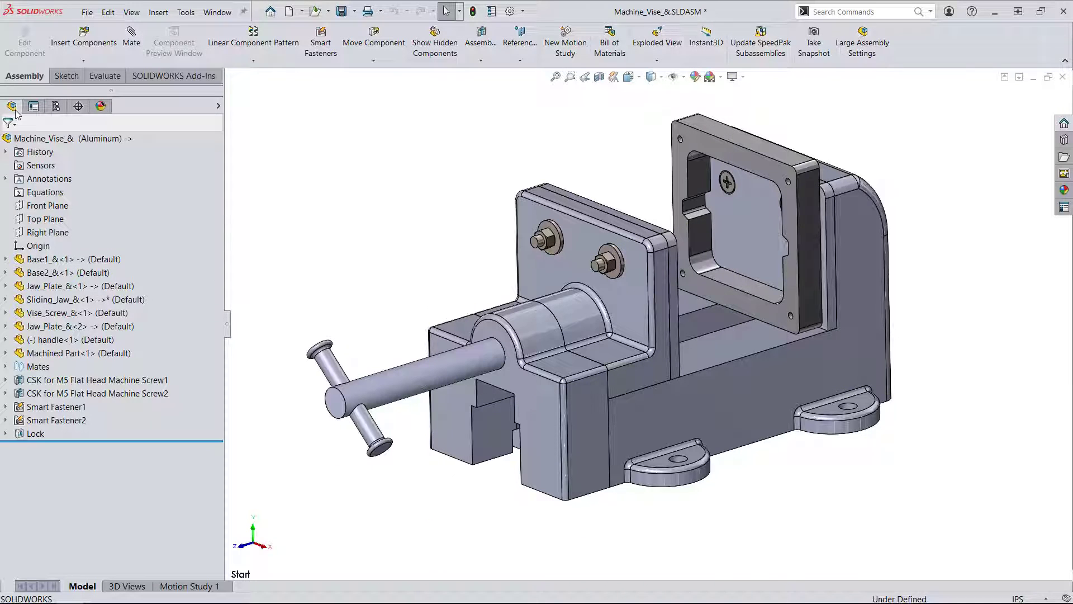
Switch Base1 and Base2 to their Aluminum component configuration
{"action": "left_click", "coordinate": [65, 258]}
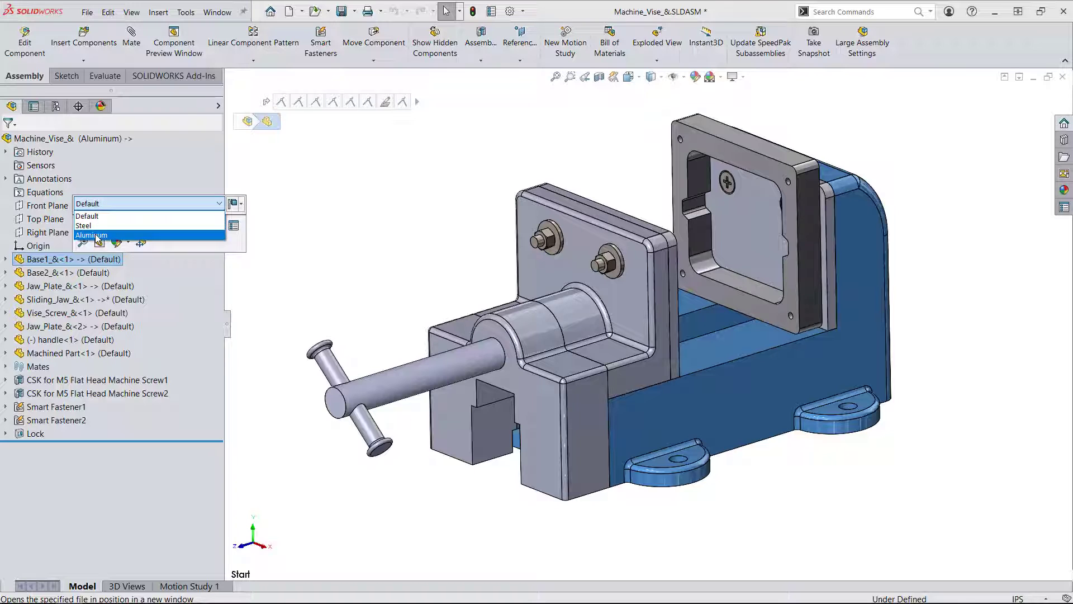
{"action": "left_click", "coordinate": [90, 235]}
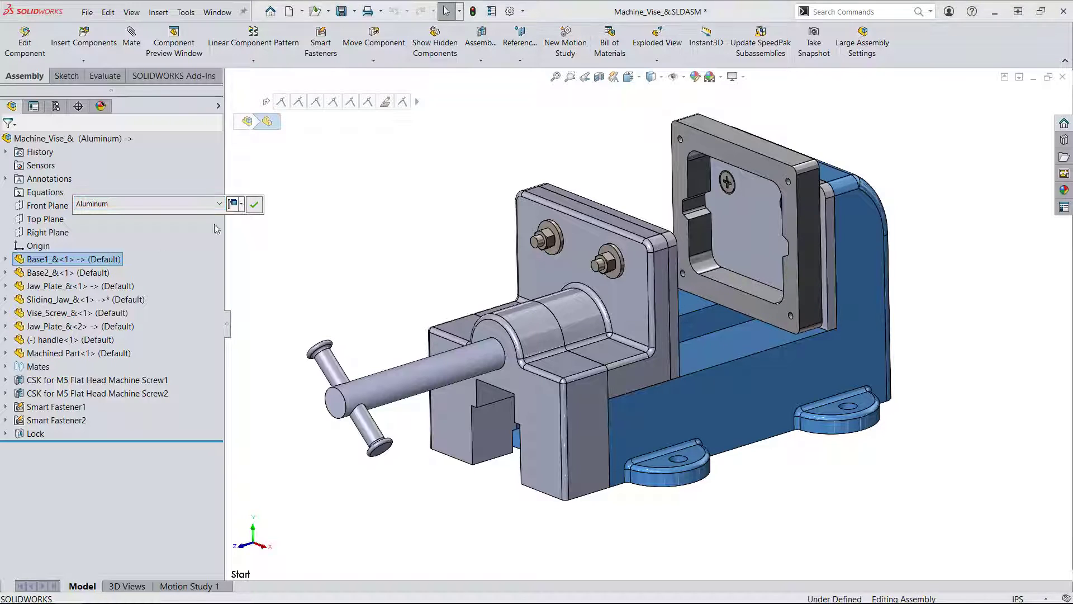
{"action": "left_click", "coordinate": [66, 273]}
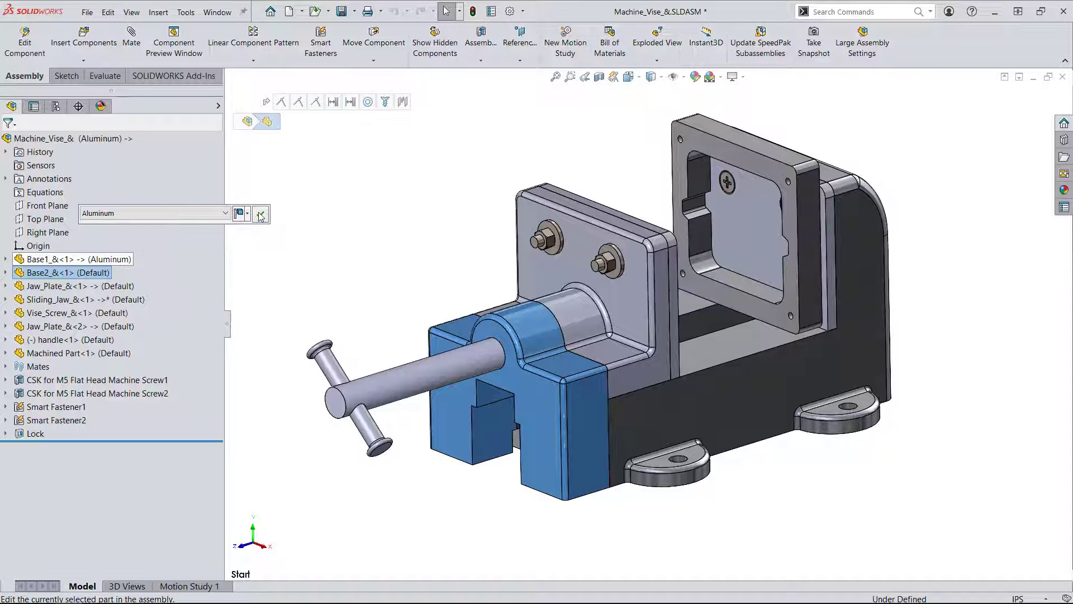
{"action": "left_click", "coordinate": [261, 214]}
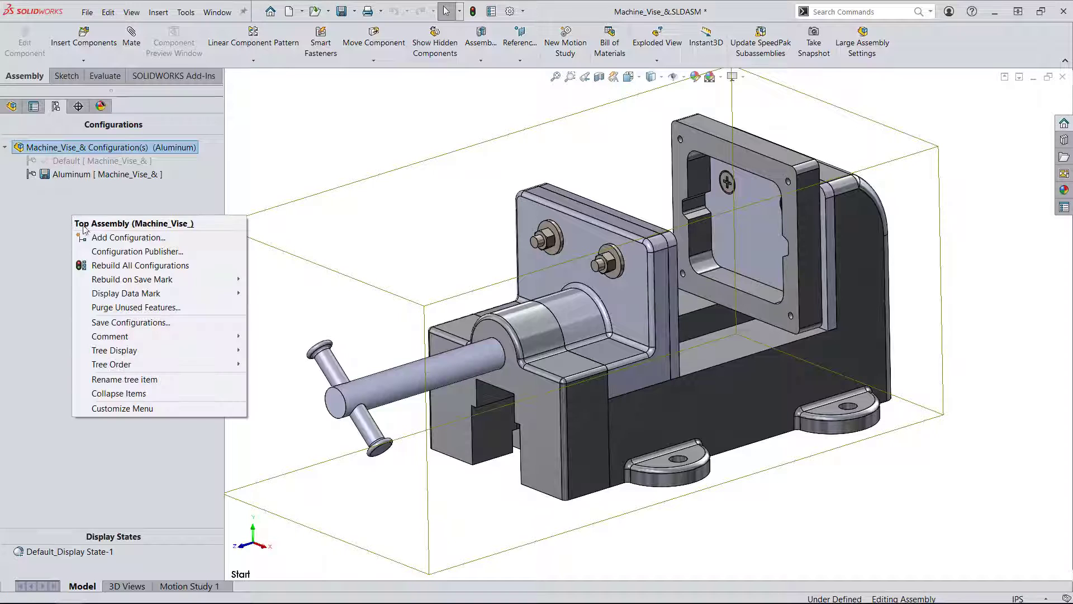
Add a new assembly configuration named Steel
{"action": "left_click", "coordinate": [127, 237]}
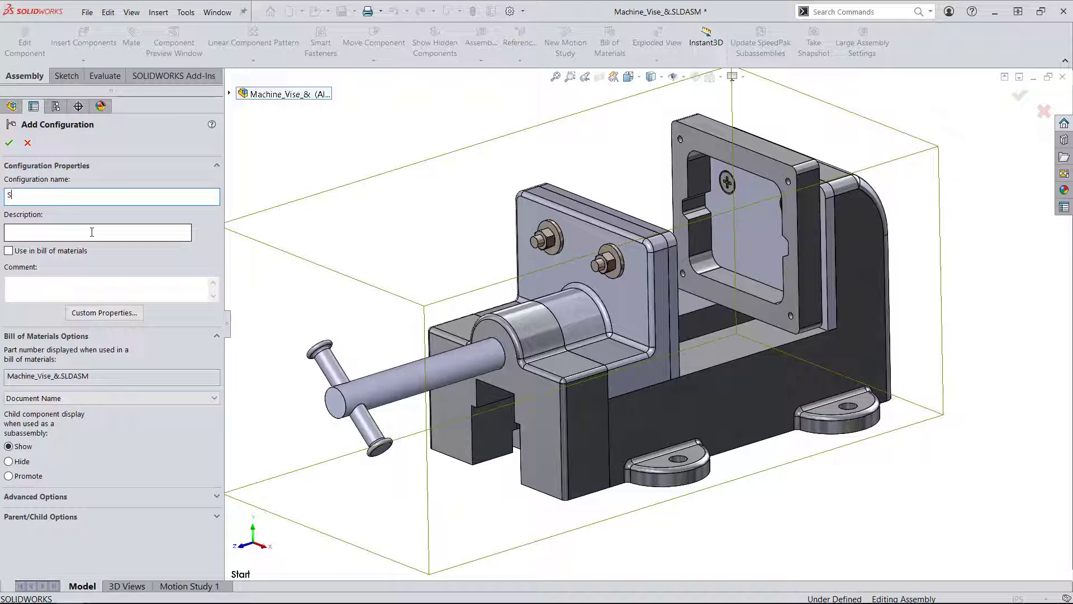
{"action": "type", "text": "Steel"}
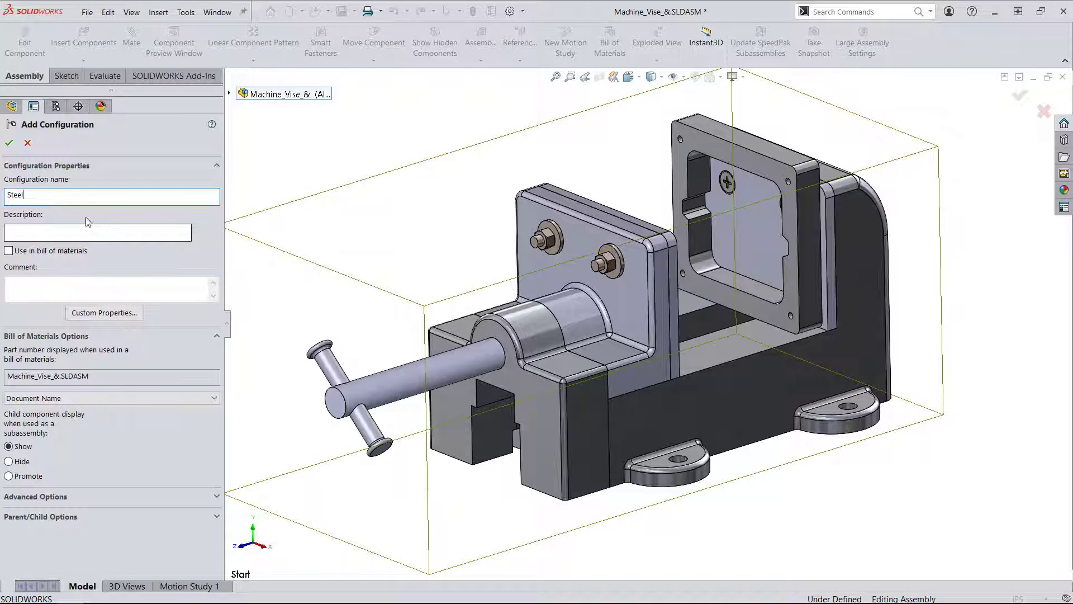
{"action": "left_click", "coordinate": [10, 142]}
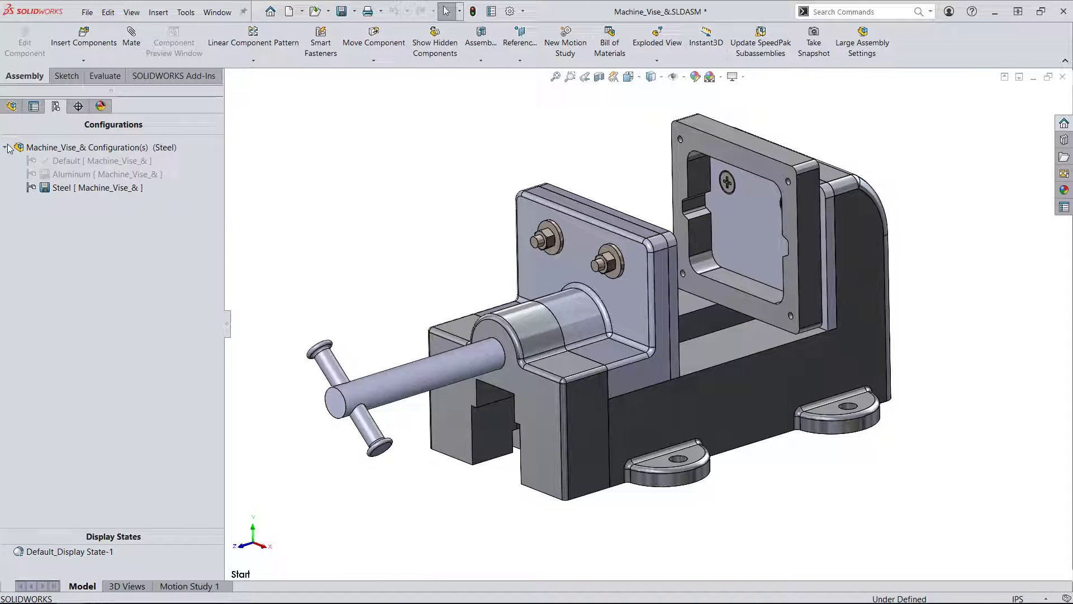
{"action": "left_click", "coordinate": [11, 106]}
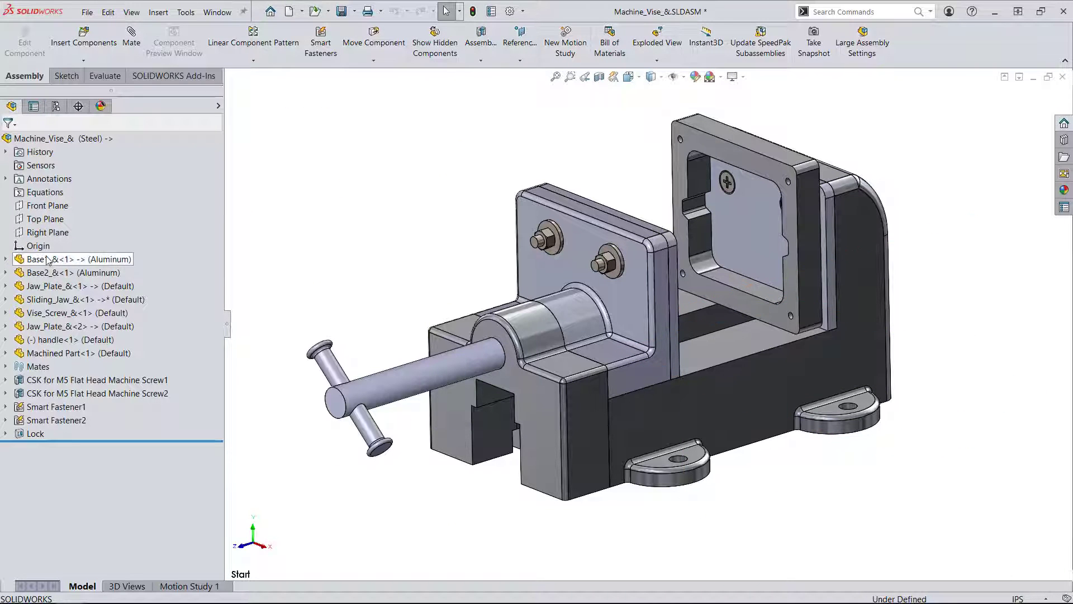
Switch both base components to their Steel configuration
{"action": "left_click", "coordinate": [72, 272]}
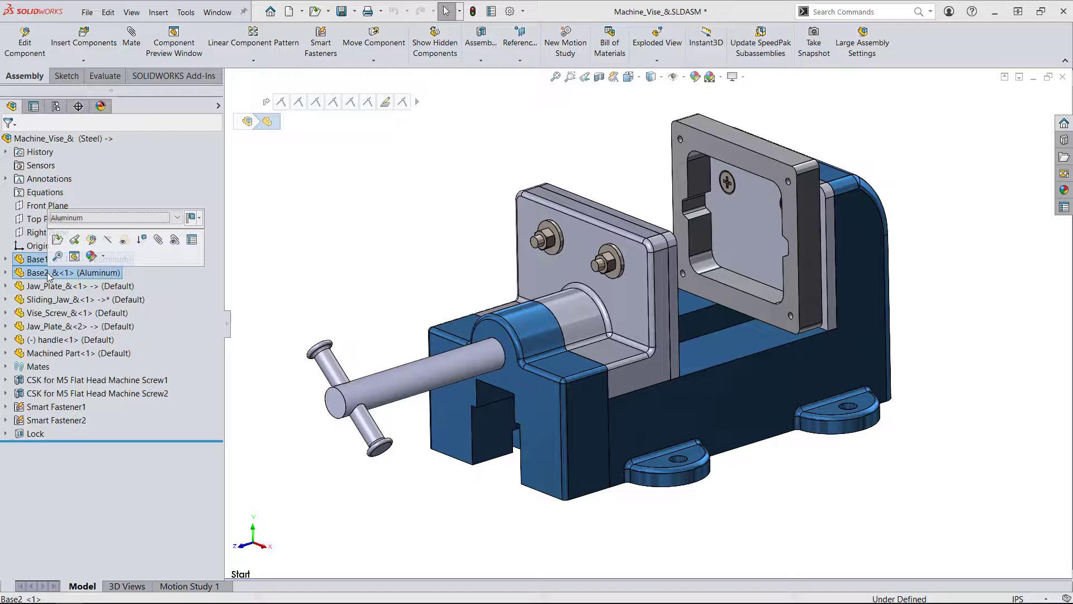
{"action": "left_click", "coordinate": [178, 218]}
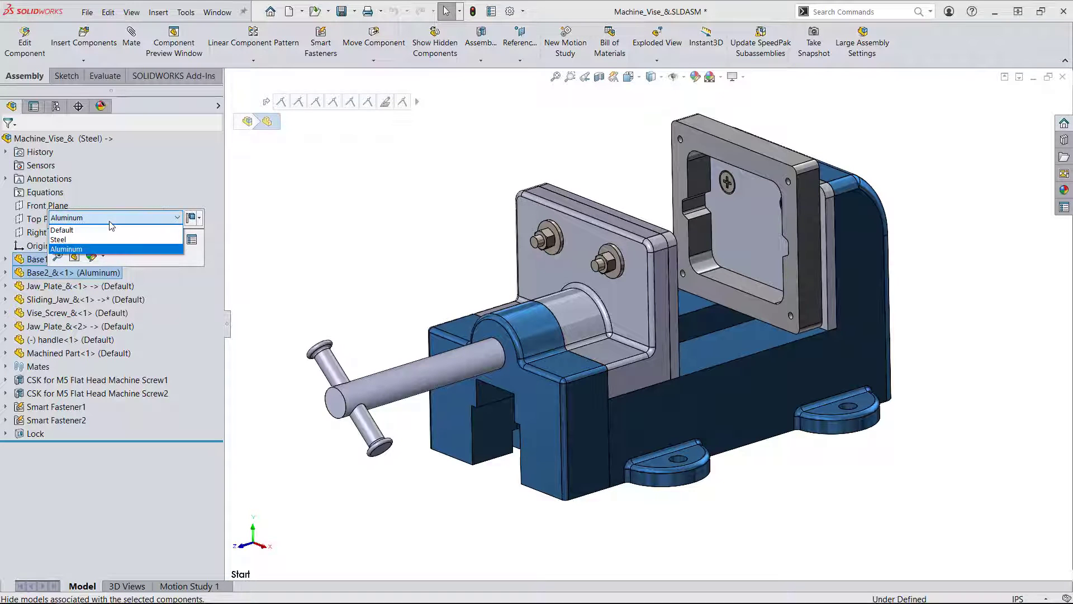
{"action": "left_click", "coordinate": [58, 239]}
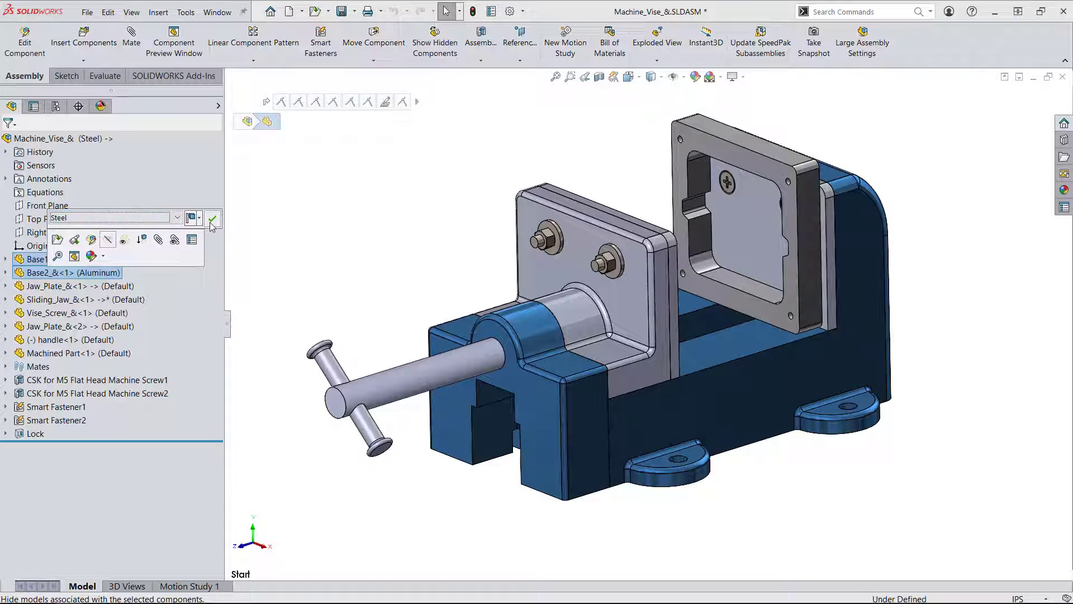
{"action": "left_click", "coordinate": [213, 218]}
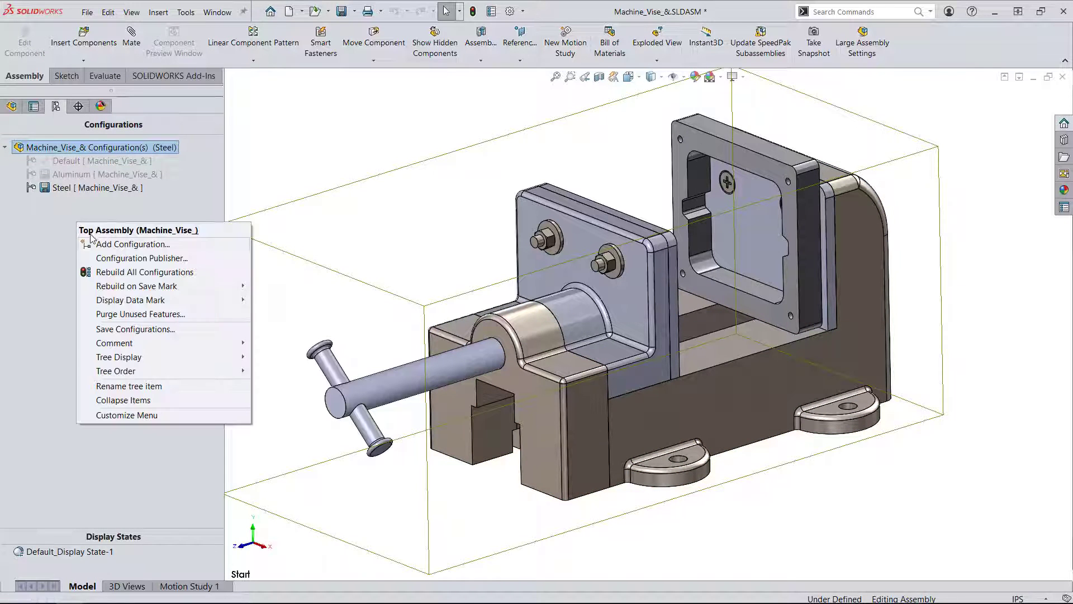
Add a Clamped configuration, then rebuild and save the assembly with its modified base part
{"action": "left_click", "coordinate": [130, 243]}
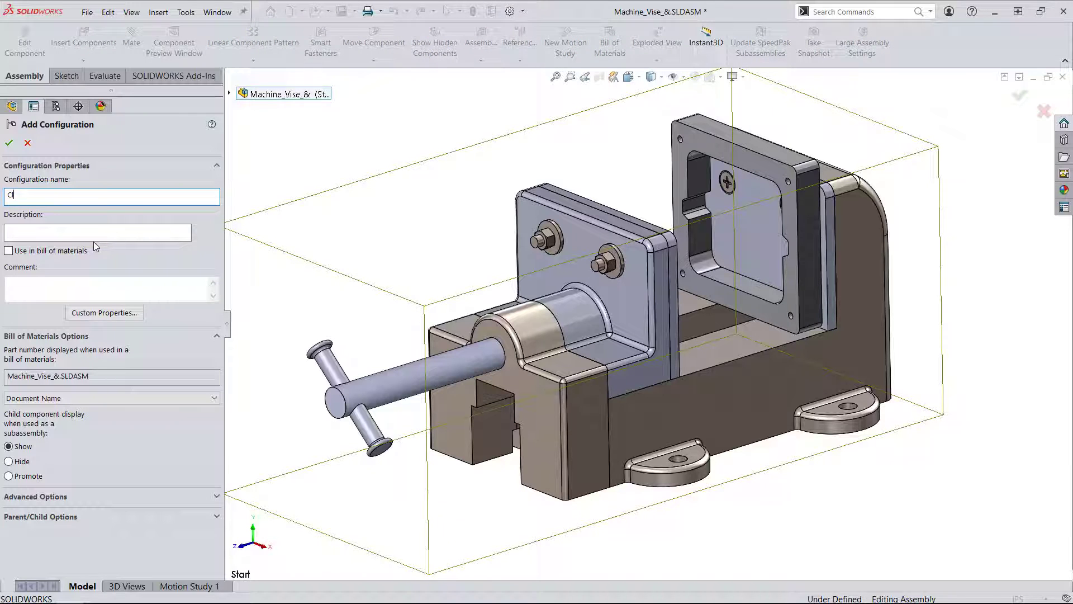
{"action": "type", "text": "lamped"}
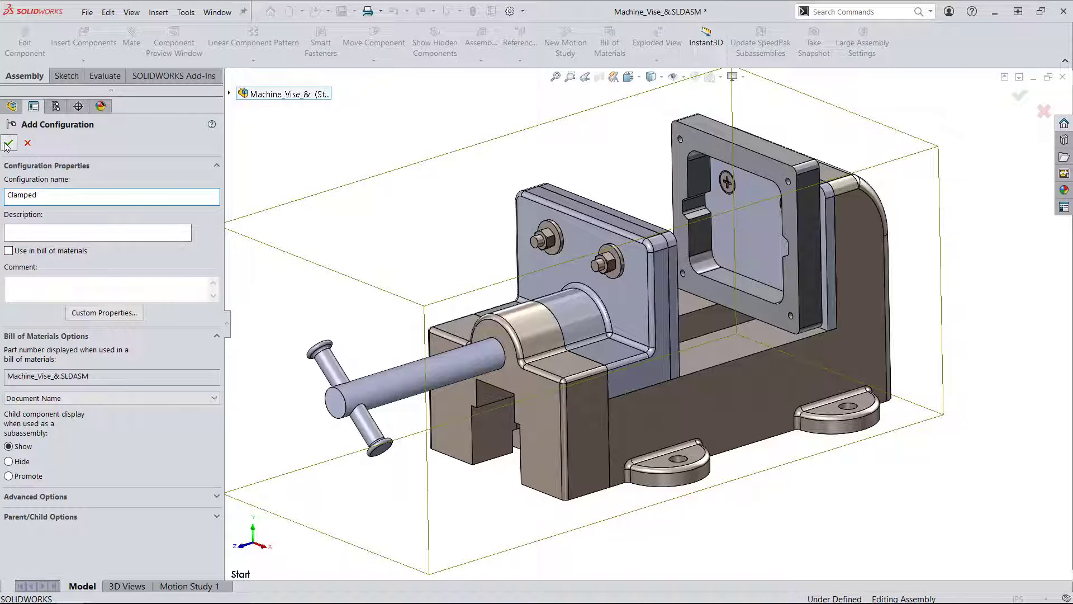
{"action": "left_click", "coordinate": [9, 143]}
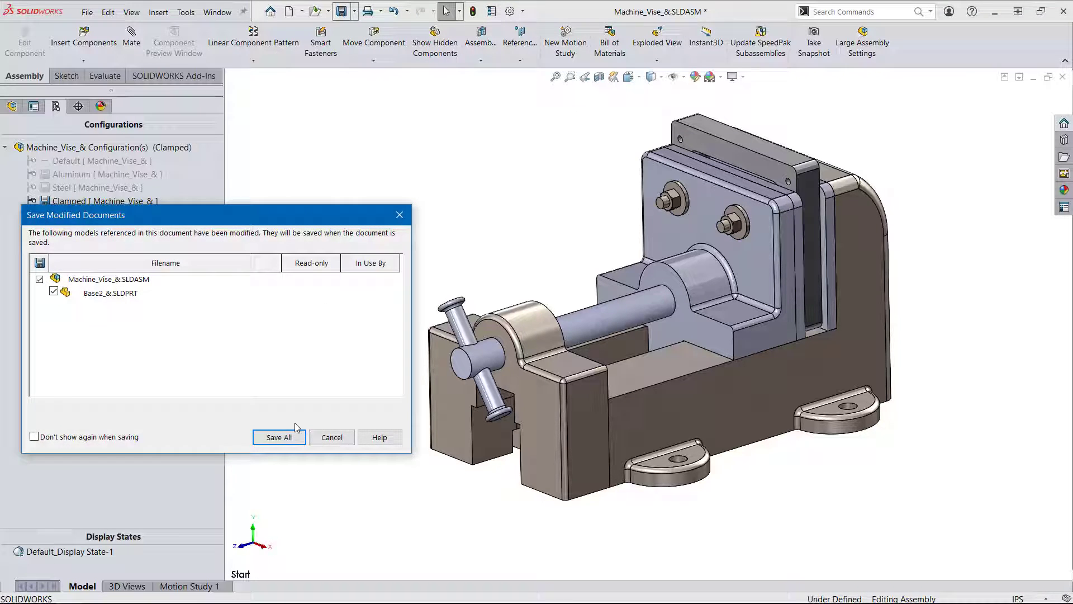
{"action": "left_click", "coordinate": [278, 437]}
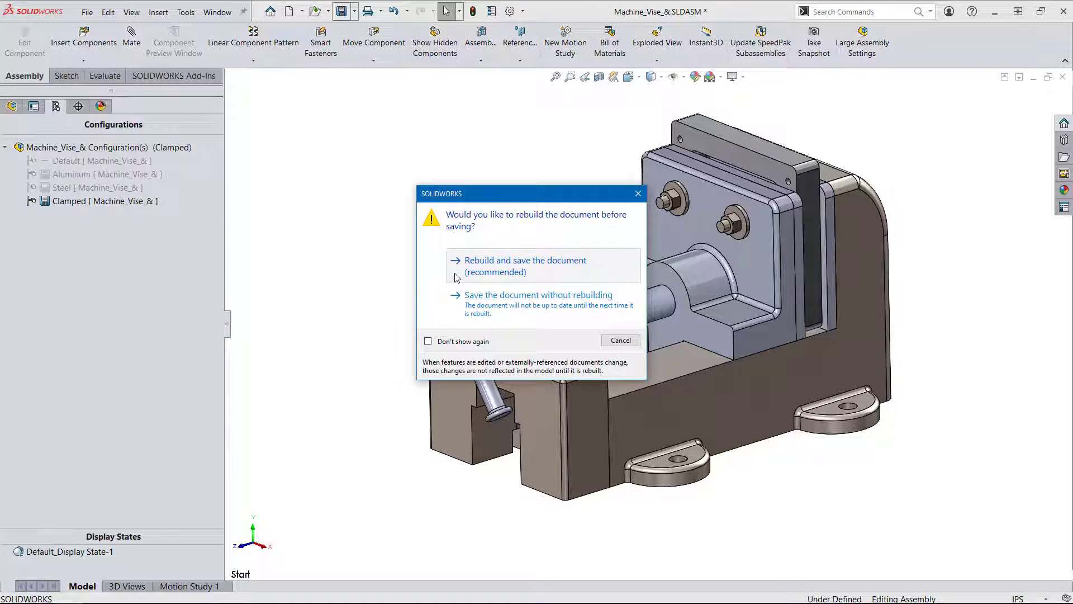
{"action": "left_click", "coordinate": [526, 266]}
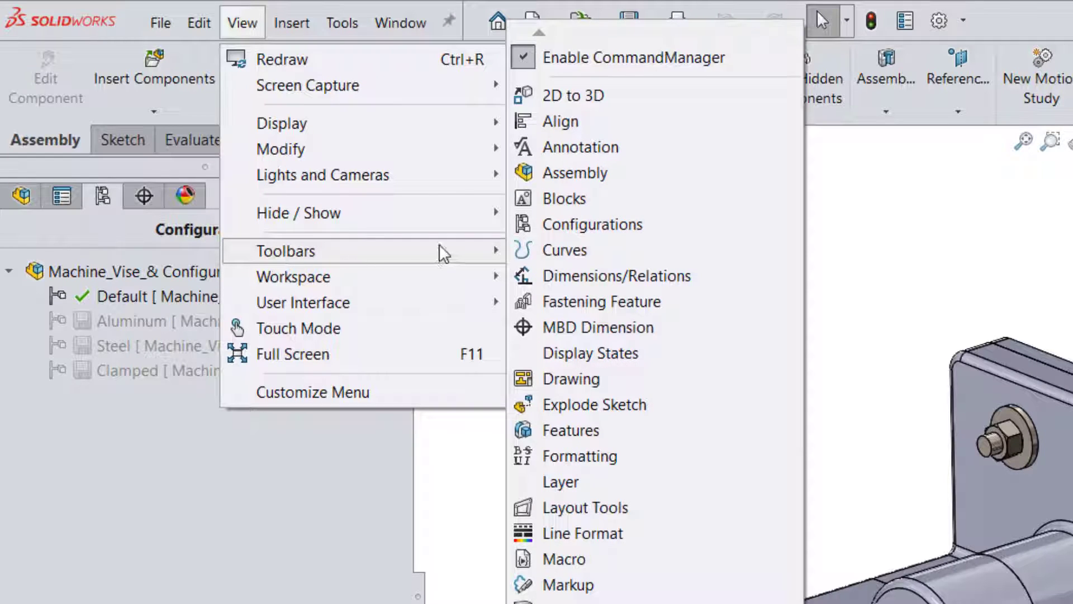
Enable the Display States toolbar for quick switching between display states
{"action": "left_click", "coordinate": [590, 354]}
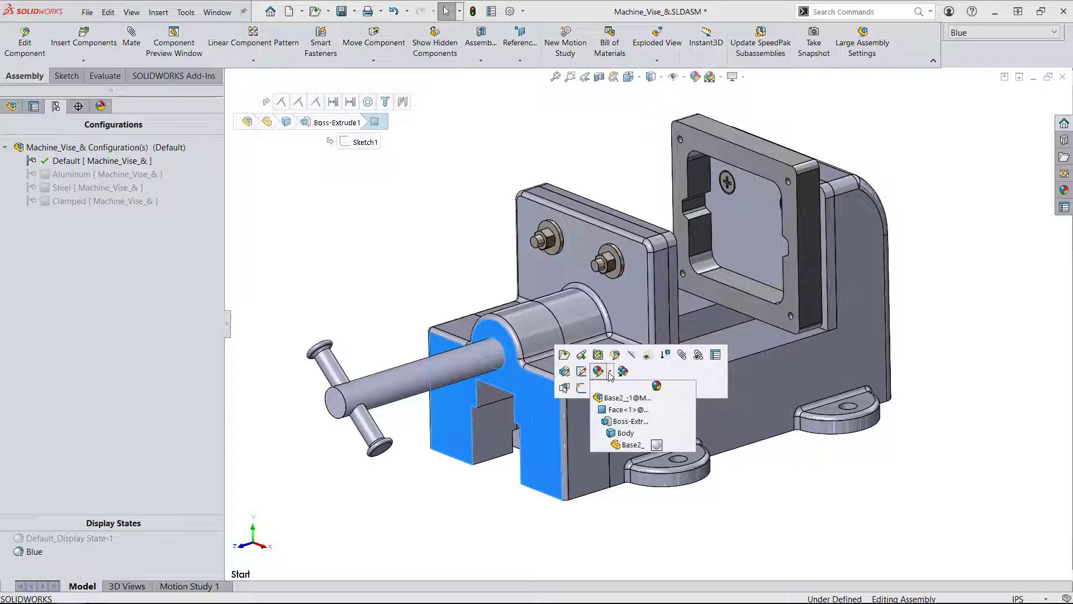
Colour the vise base blue at component level in the Blue display state
{"action": "left_click", "coordinate": [622, 449]}
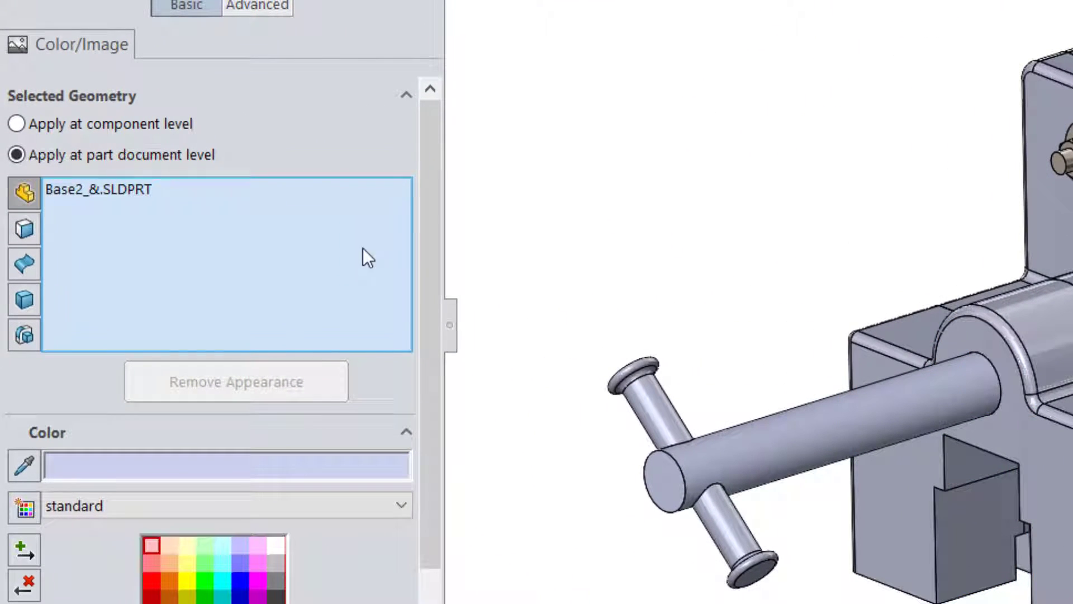
{"action": "left_click", "coordinate": [16, 124]}
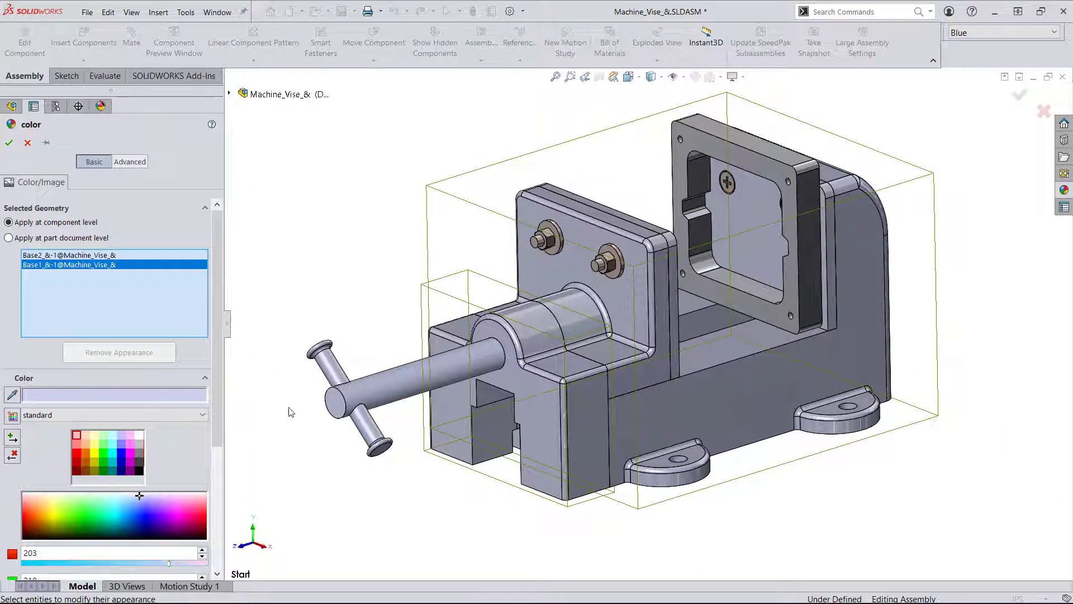
{"action": "left_click", "coordinate": [147, 516]}
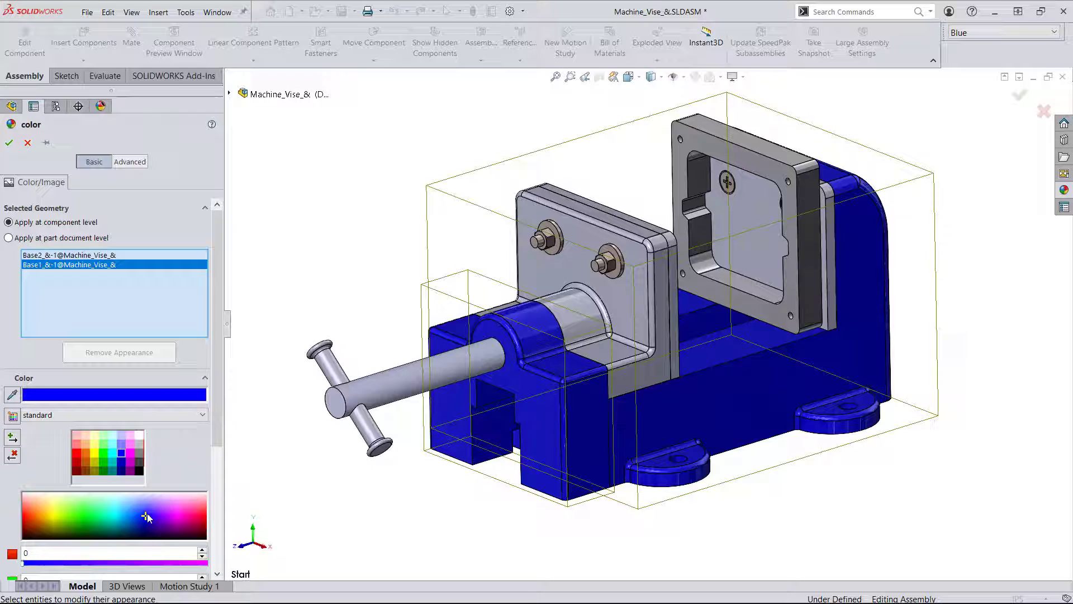
{"action": "left_click", "coordinate": [9, 143]}
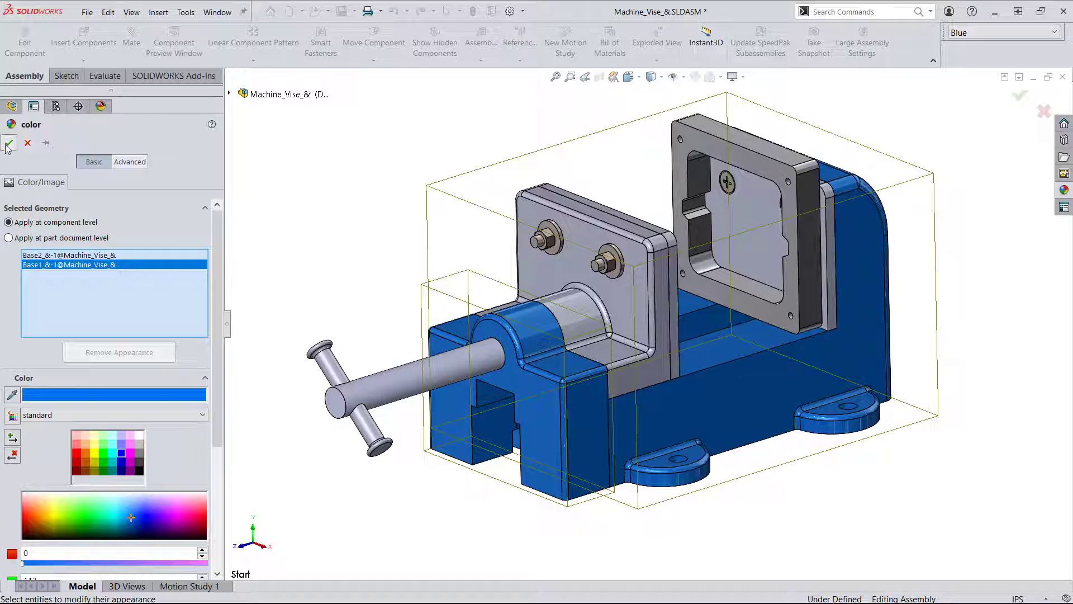
{"action": "left_click", "coordinate": [9, 142]}
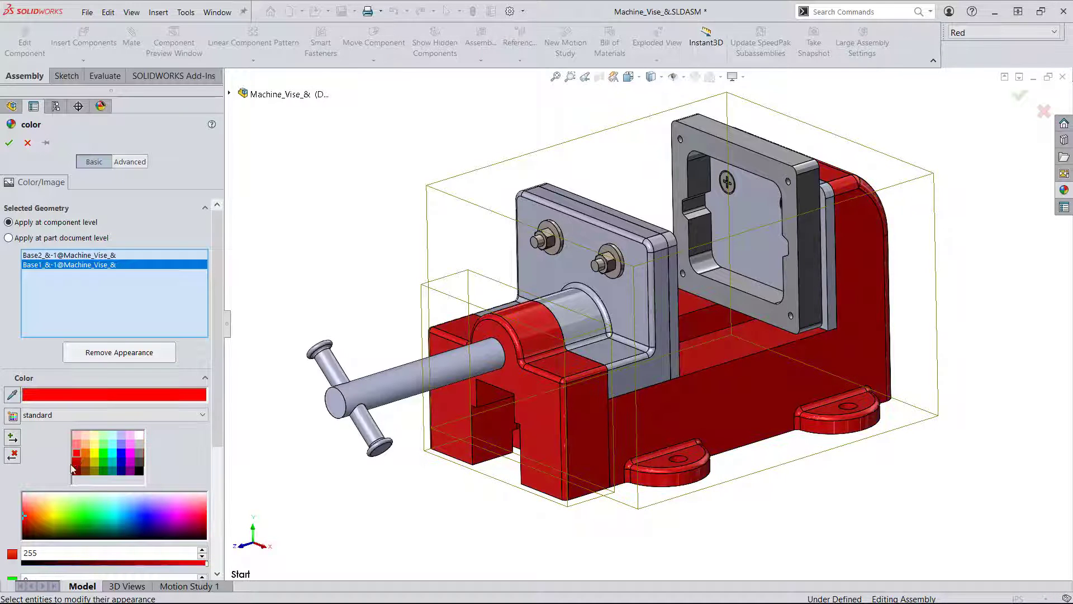
Accept red for the base in the new Red display state and return to the default grey state
{"action": "left_click", "coordinate": [9, 142]}
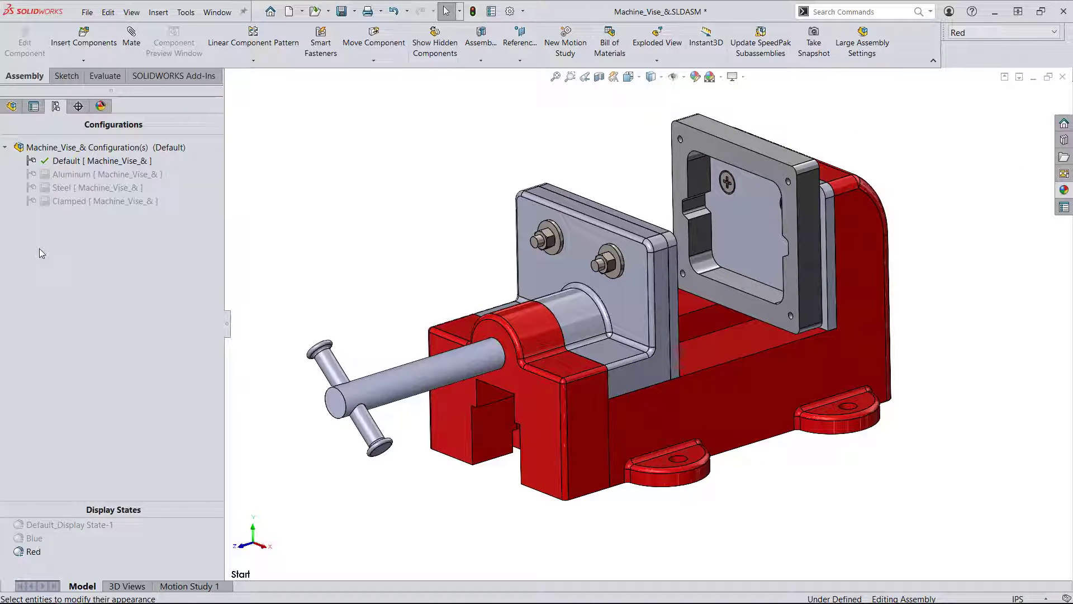
{"action": "double_click", "coordinate": [67, 524]}
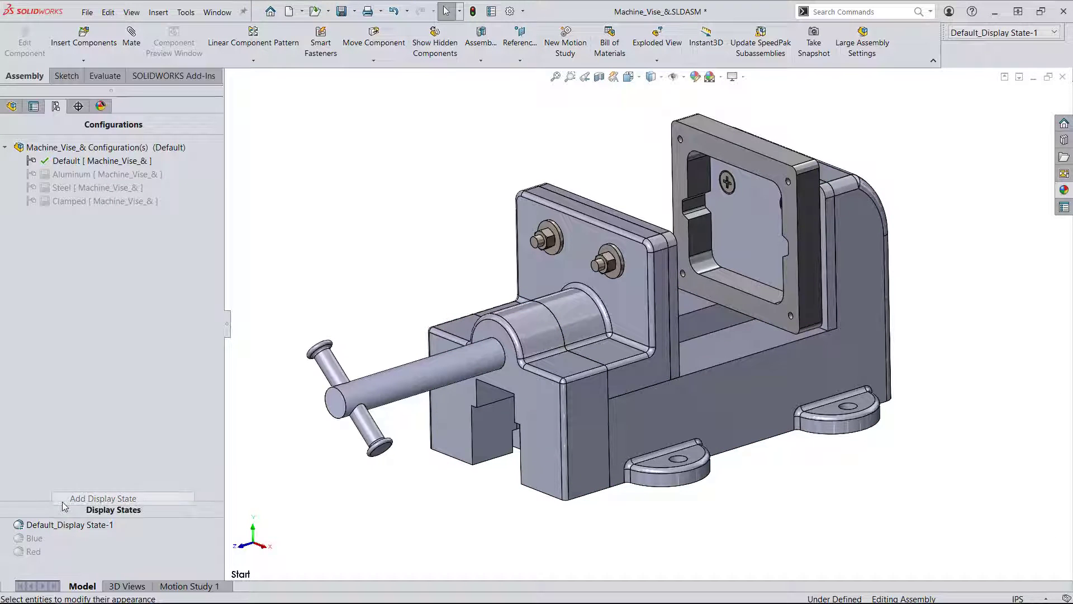
Add a display state named Without part and hide the rear framed jaw plate in it
{"action": "left_click", "coordinate": [103, 498]}
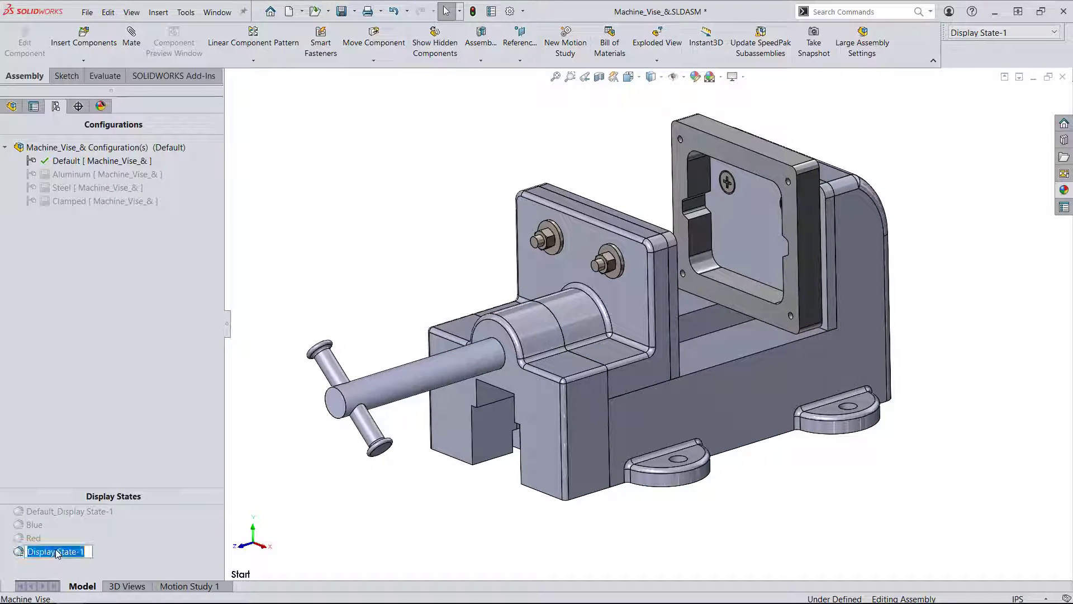
{"action": "type", "text": "Without"}
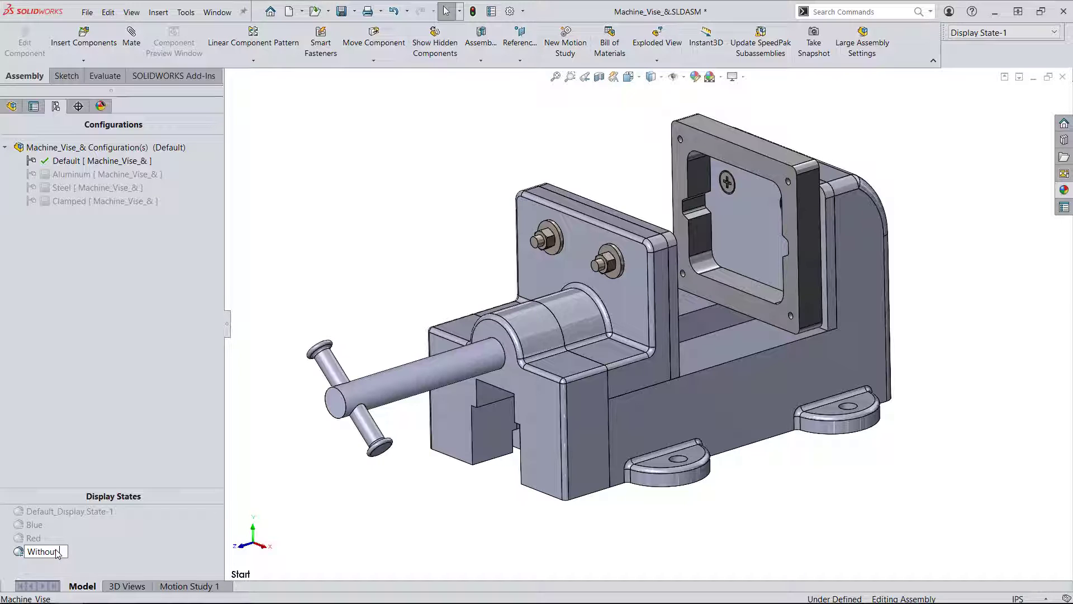
{"action": "left_click", "coordinate": [46, 551]}
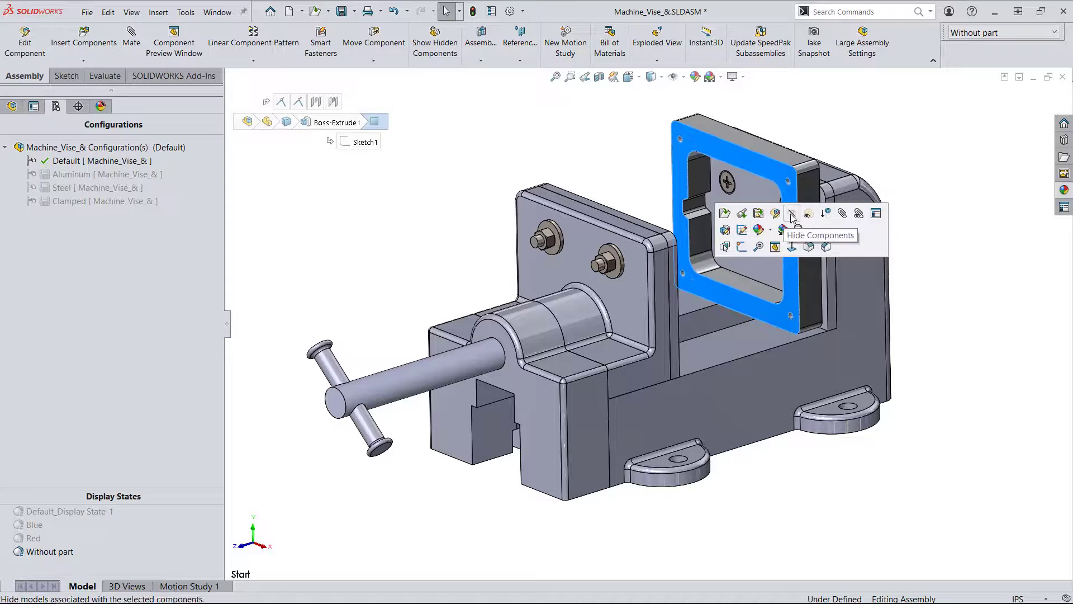
{"action": "left_click", "coordinate": [791, 212]}
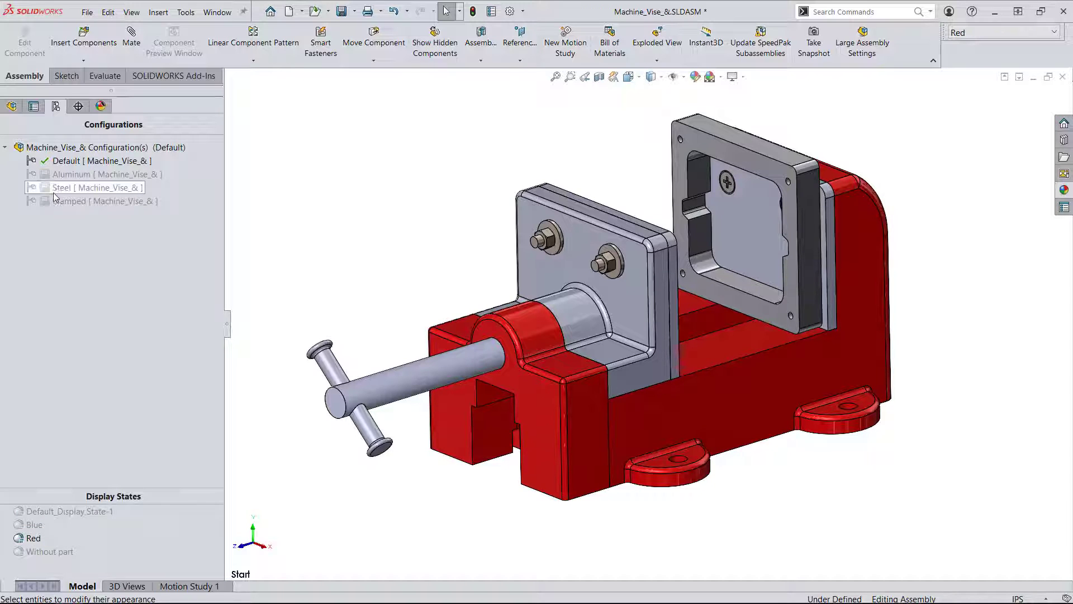
Activate the Clamped configuration via Steel and confirm the Red display state's properties unchanged
{"action": "double_click", "coordinate": [96, 188]}
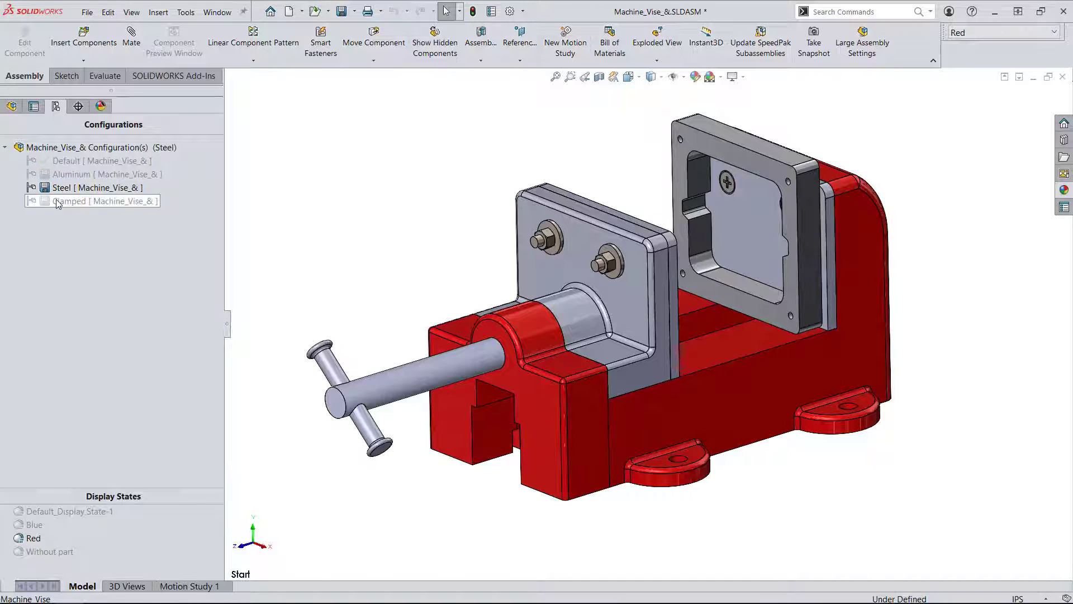
{"action": "double_click", "coordinate": [75, 200]}
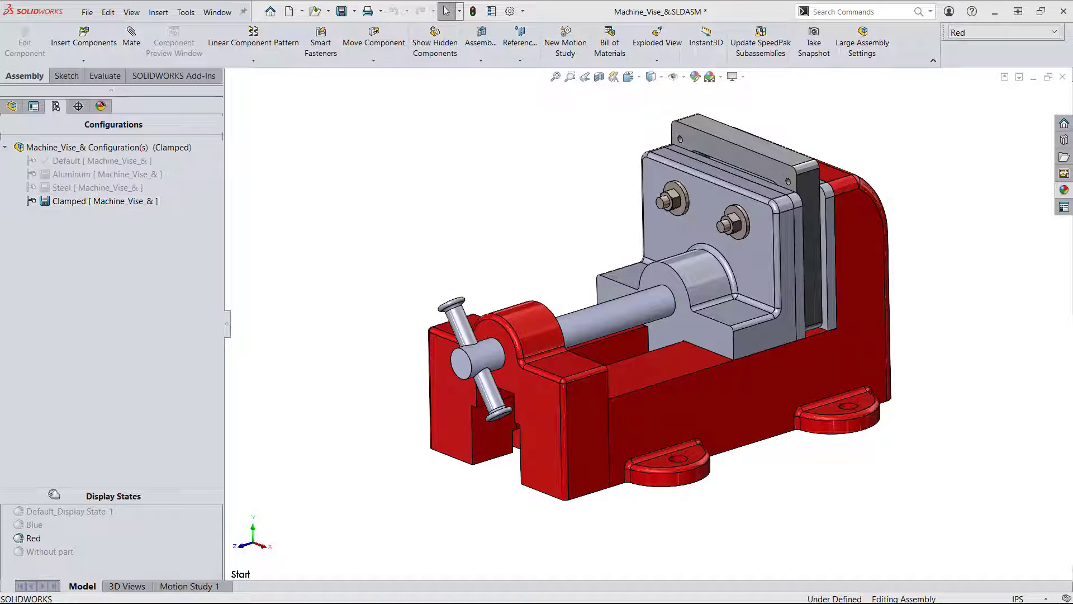
{"action": "right_click", "coordinate": [32, 539]}
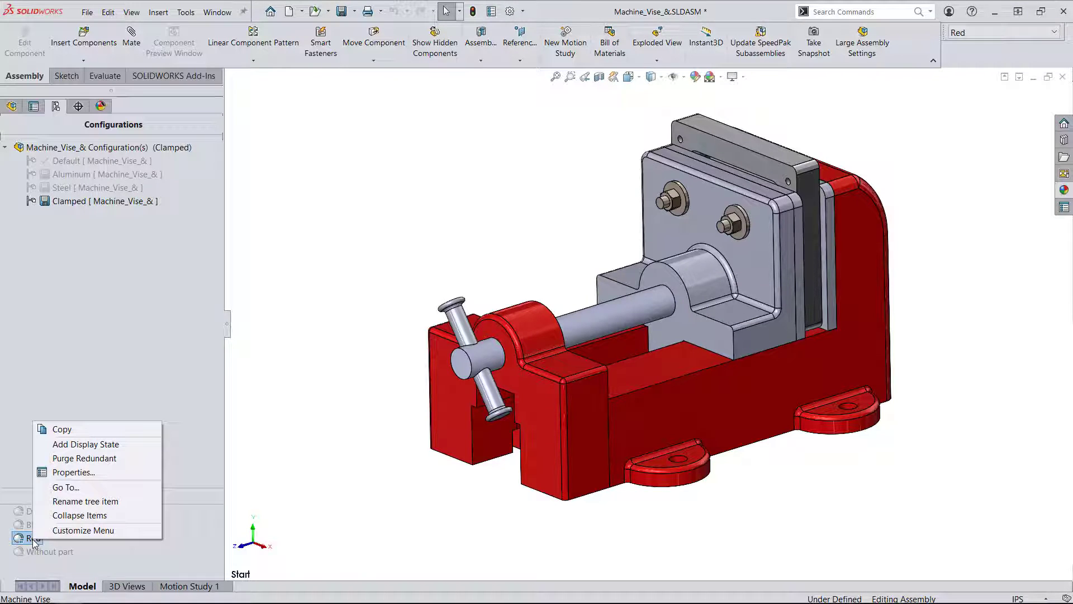
{"action": "left_click", "coordinate": [74, 472]}
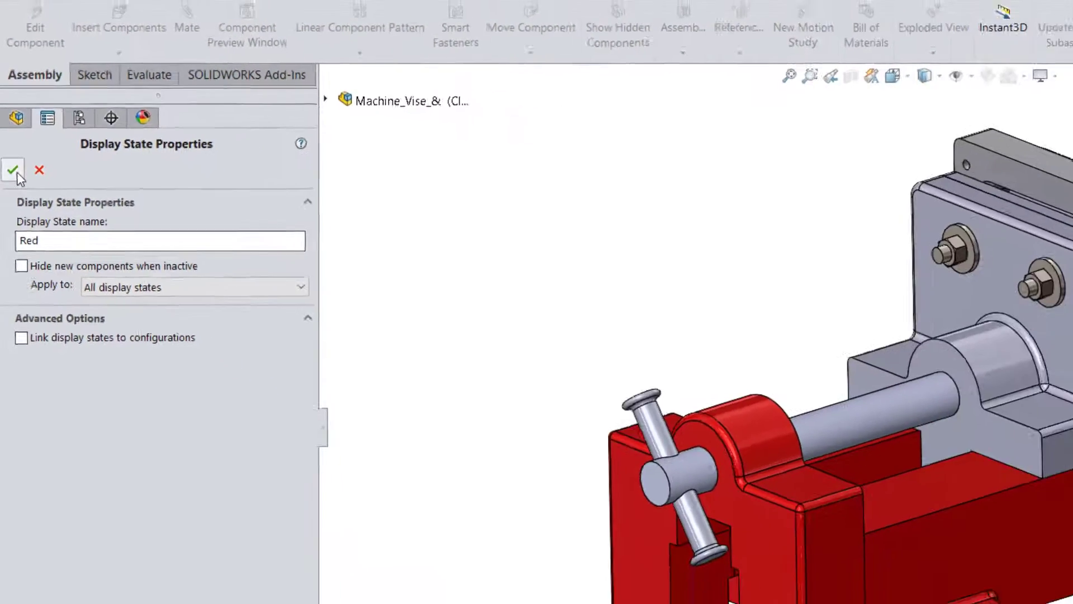
{"action": "left_click", "coordinate": [12, 170]}
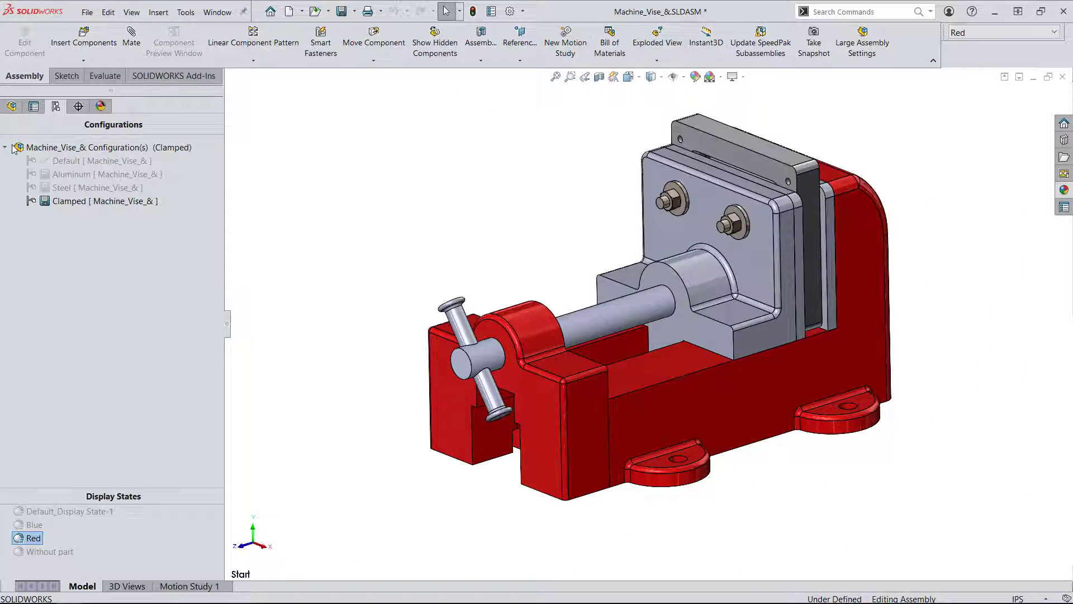